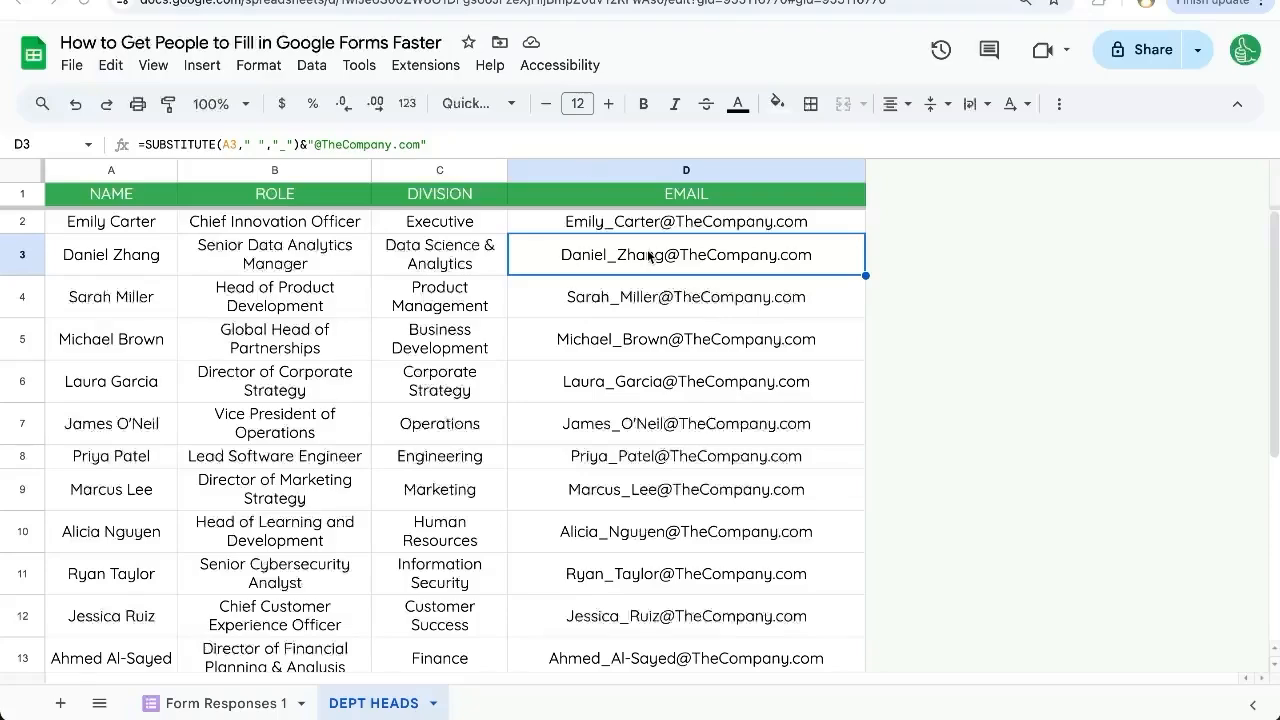
mouse_move(644, 280)
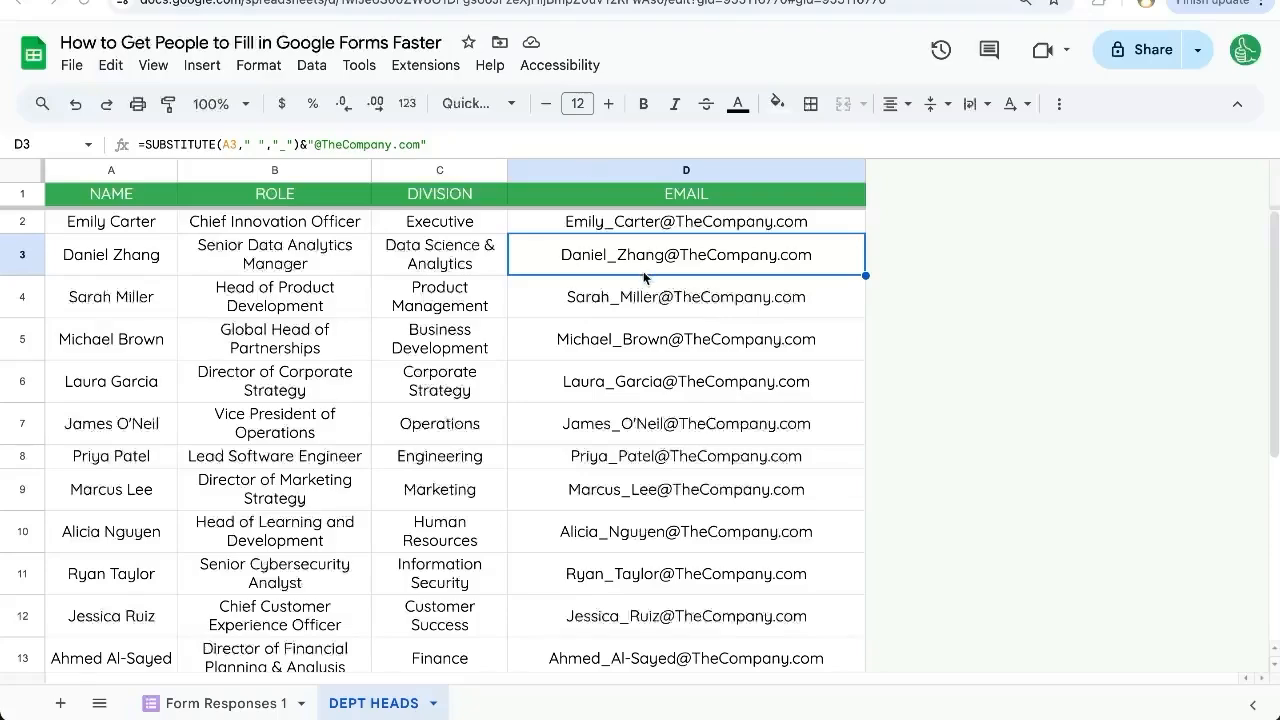
mouse_move(648, 268)
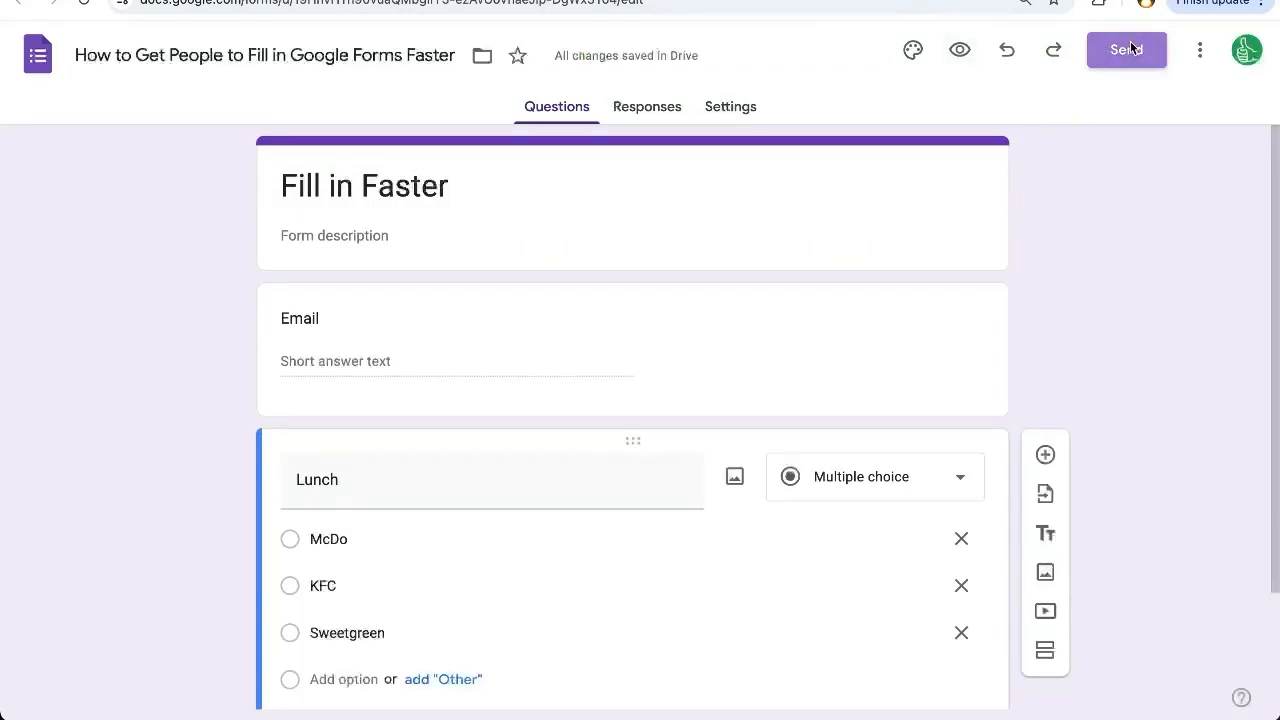
Step: Check the form's sharing link and responses, then reach the form's settings
left_click(1126, 50)
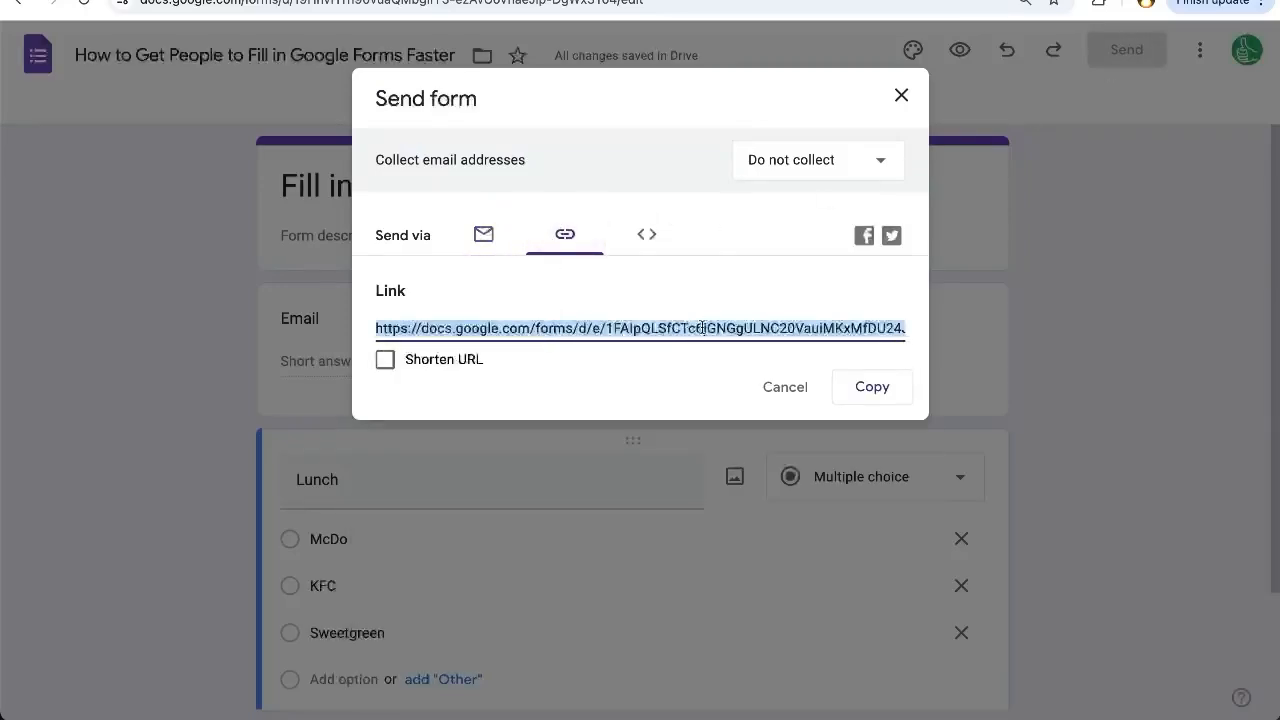
left_click(900, 94)
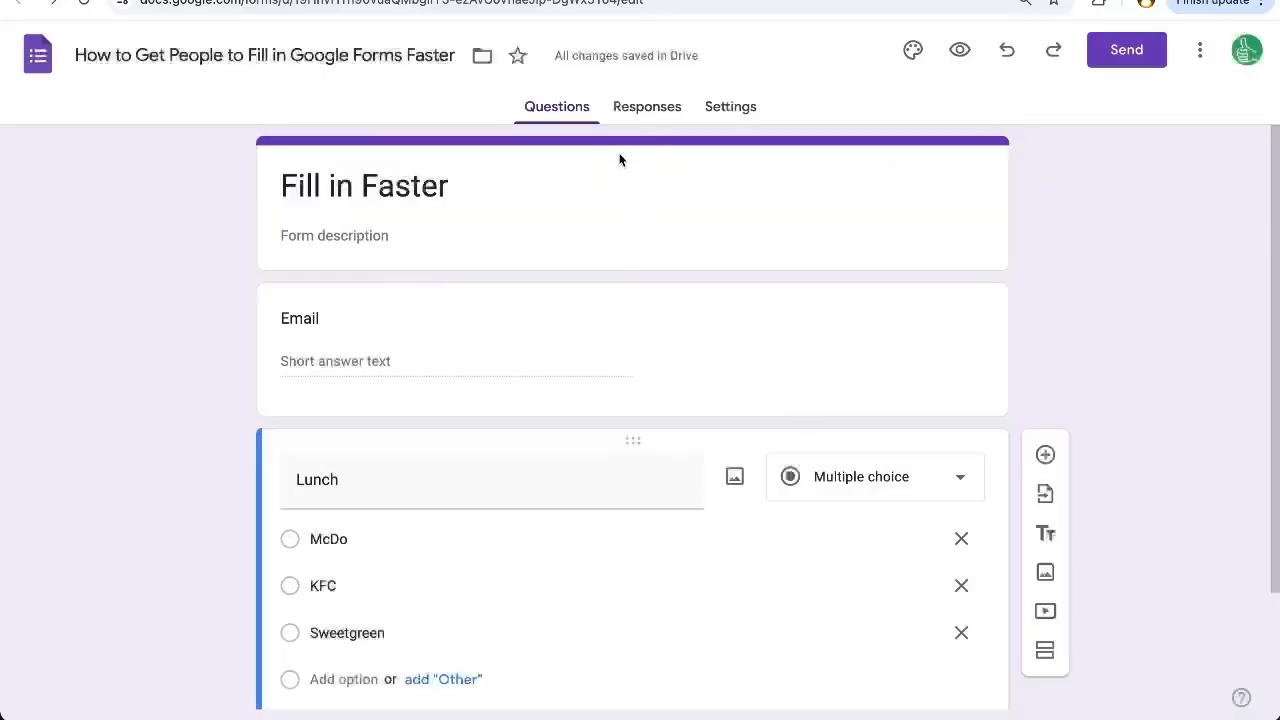
mouse_move(648, 106)
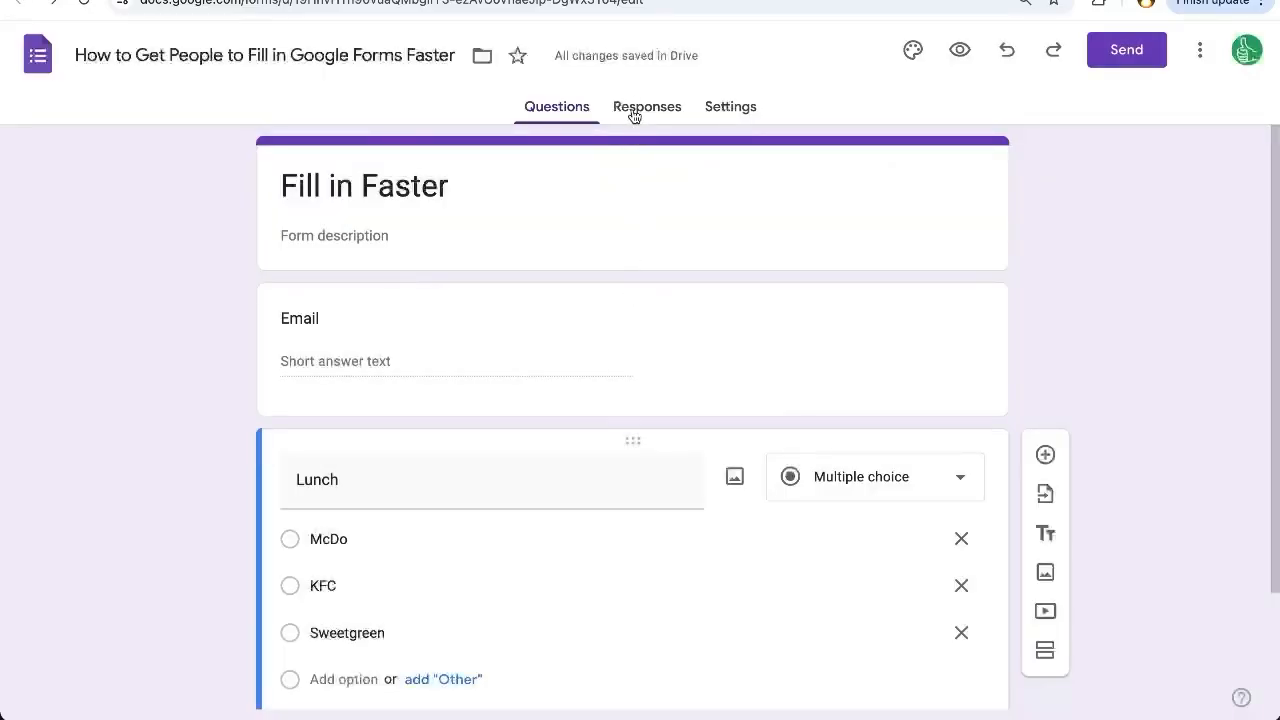
left_click(648, 106)
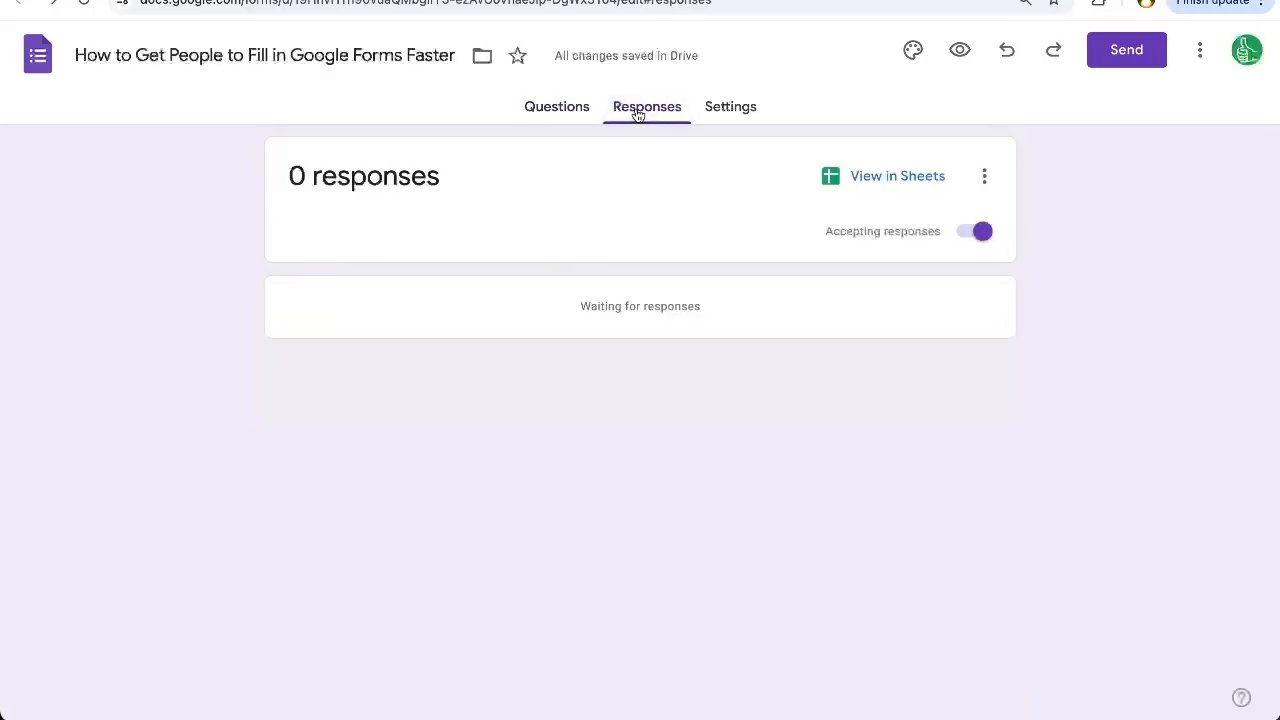
left_click(730, 106)
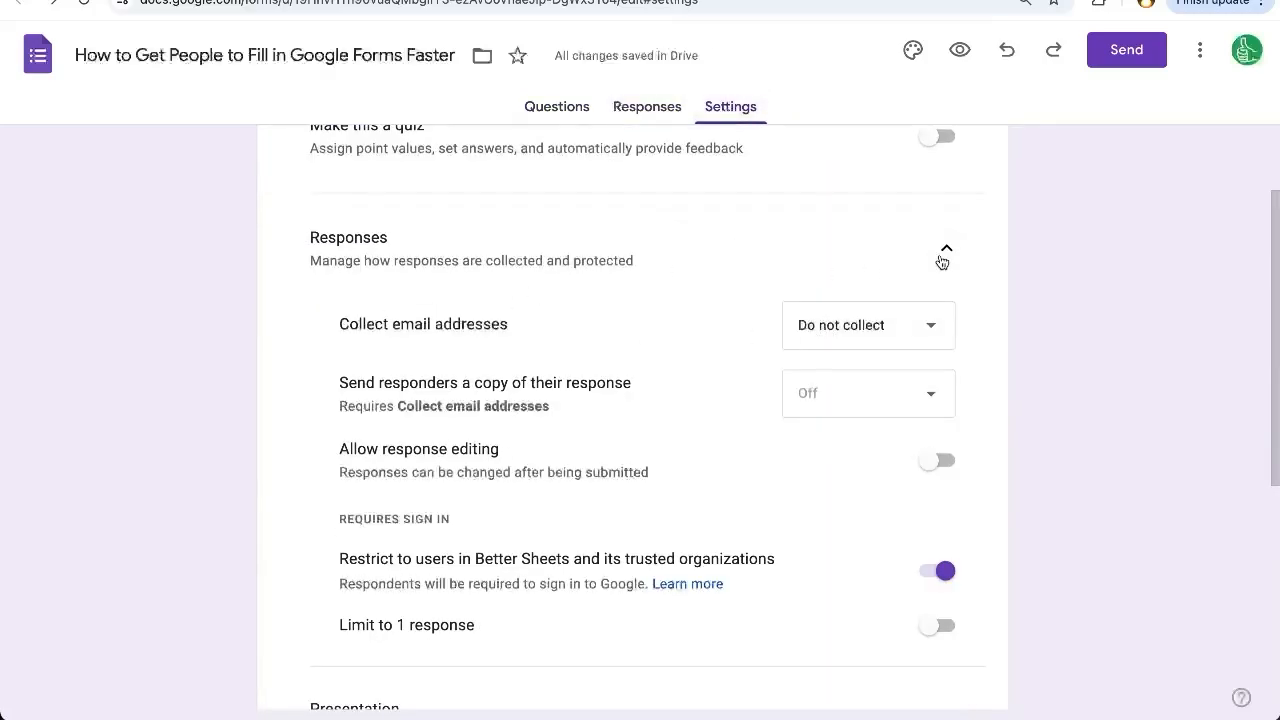
Step: Set Collect email addresses to Verified, then switch it to Responder input
left_click(868, 324)
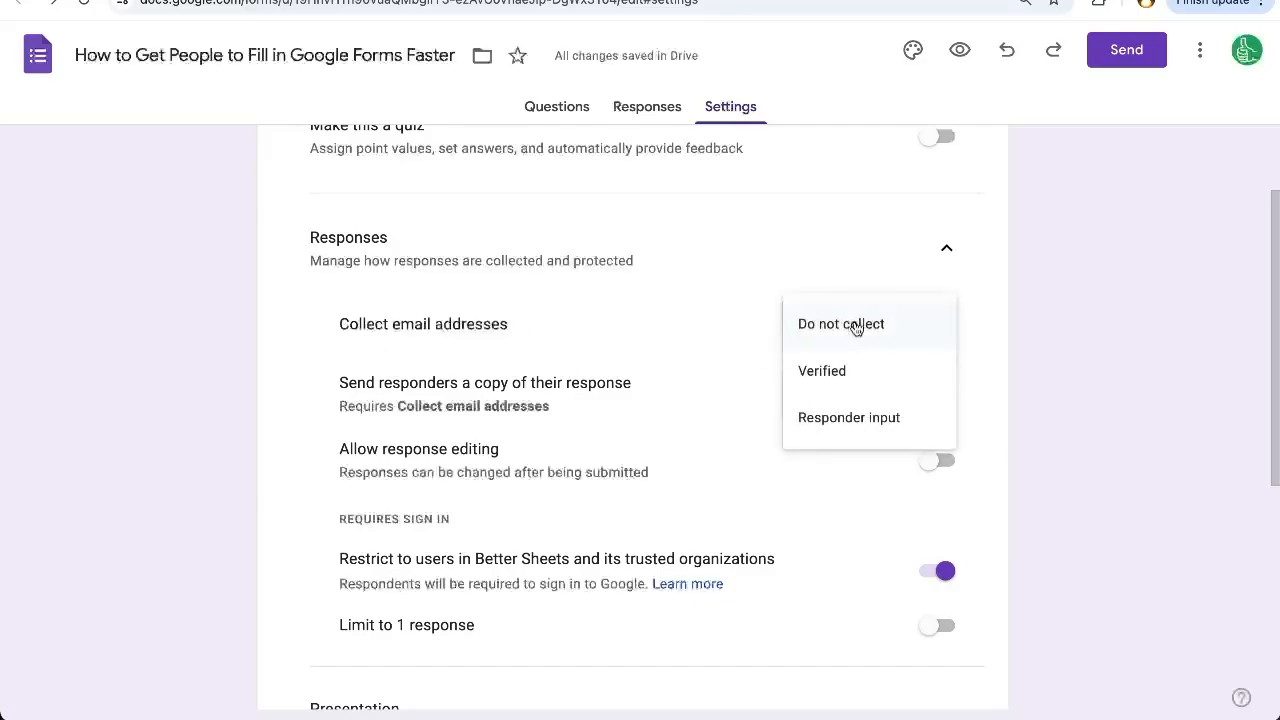
left_click(820, 370)
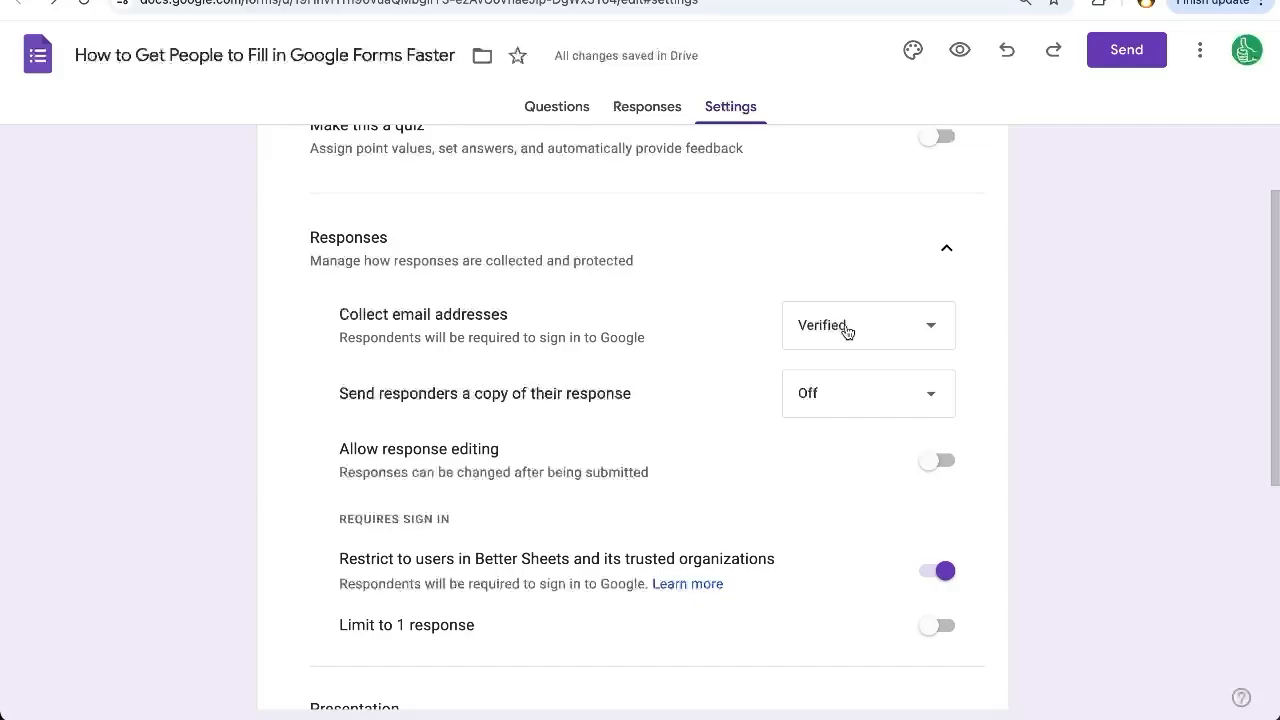
left_click(868, 324)
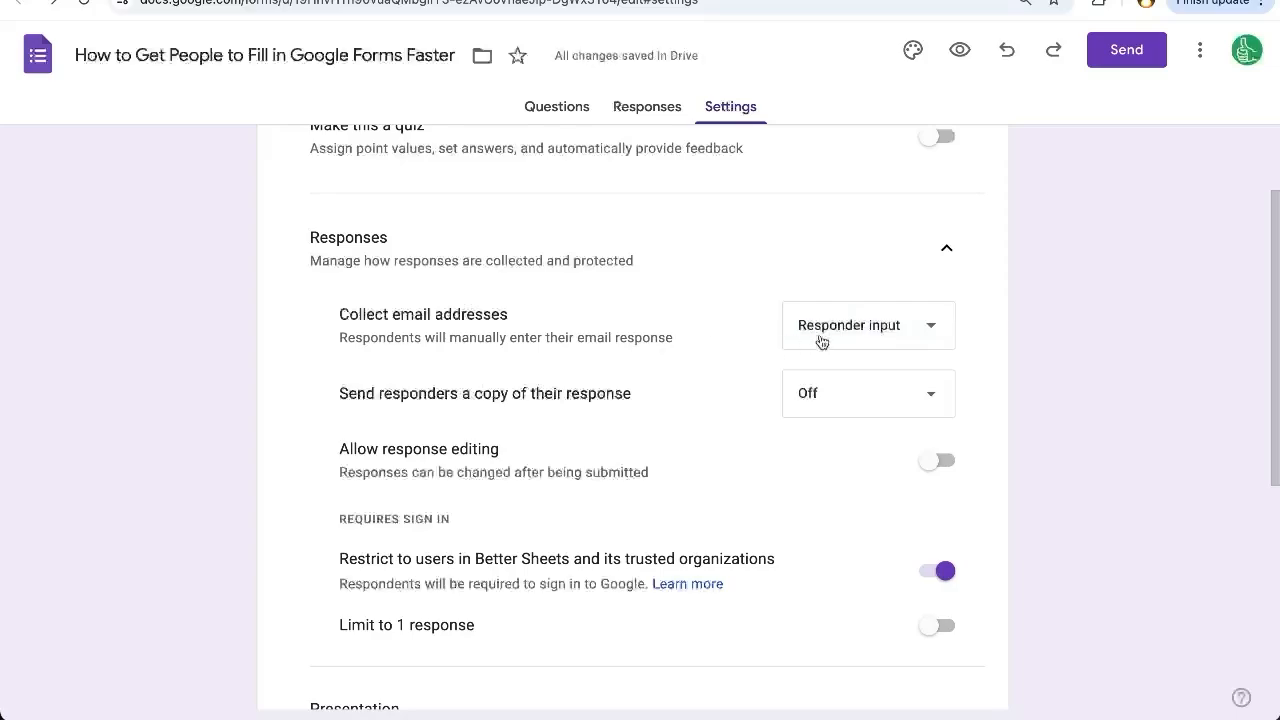
mouse_move(828, 332)
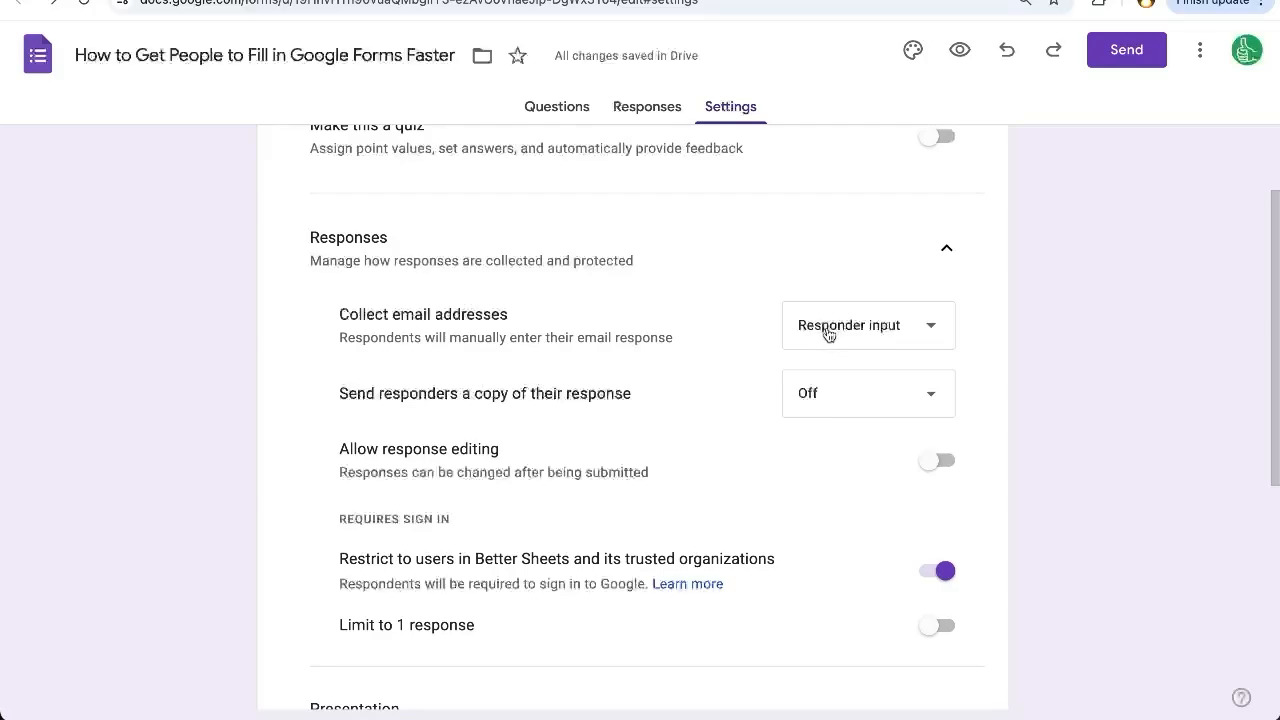
left_click(866, 324)
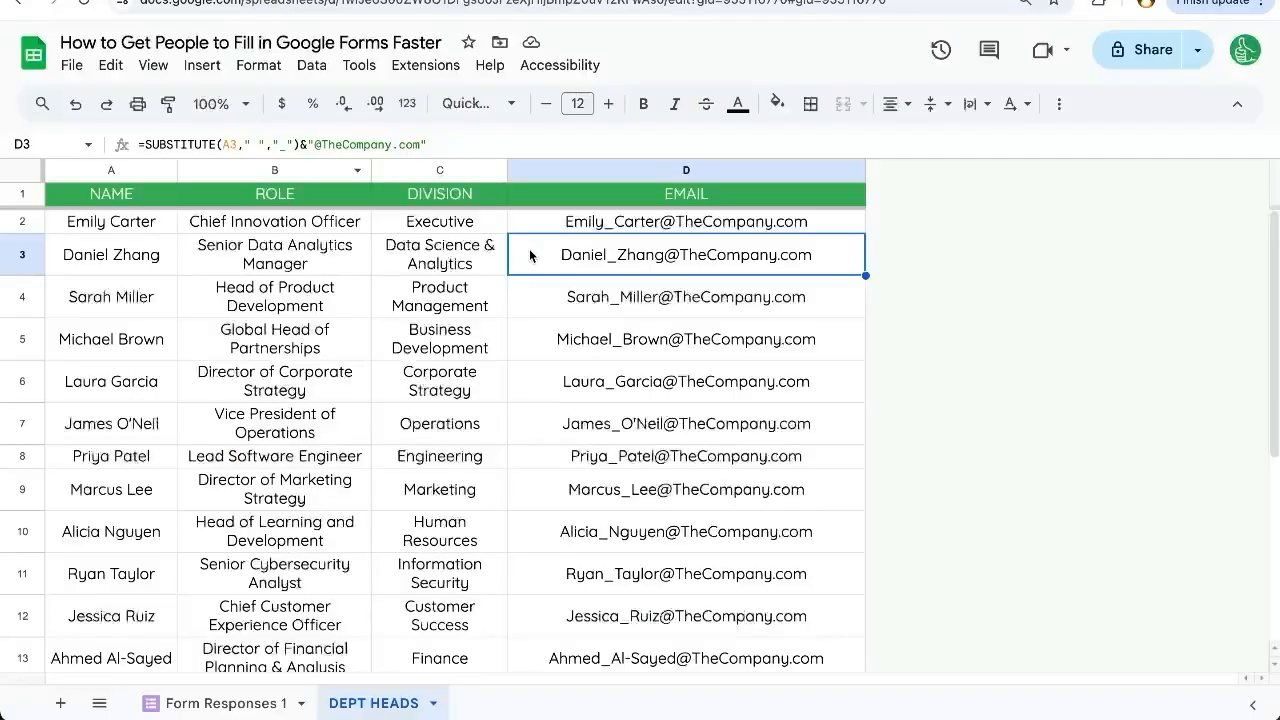
right_click(684, 168)
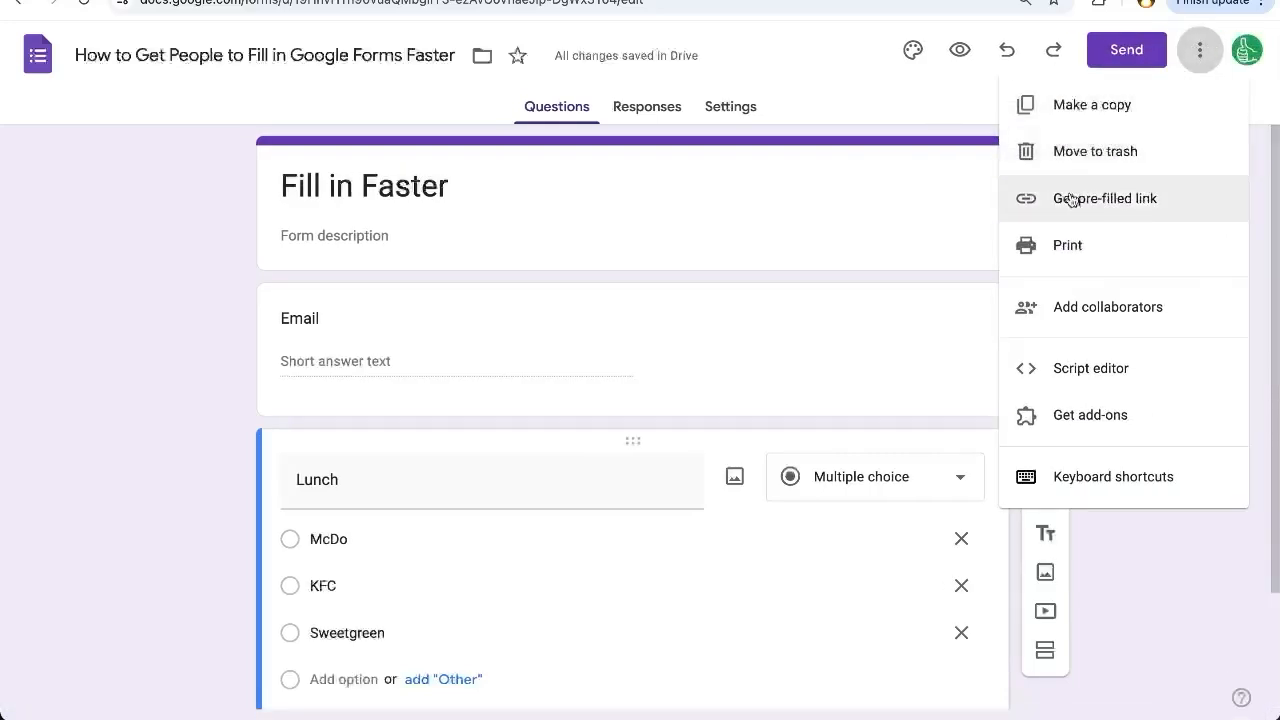
mouse_move(1104, 198)
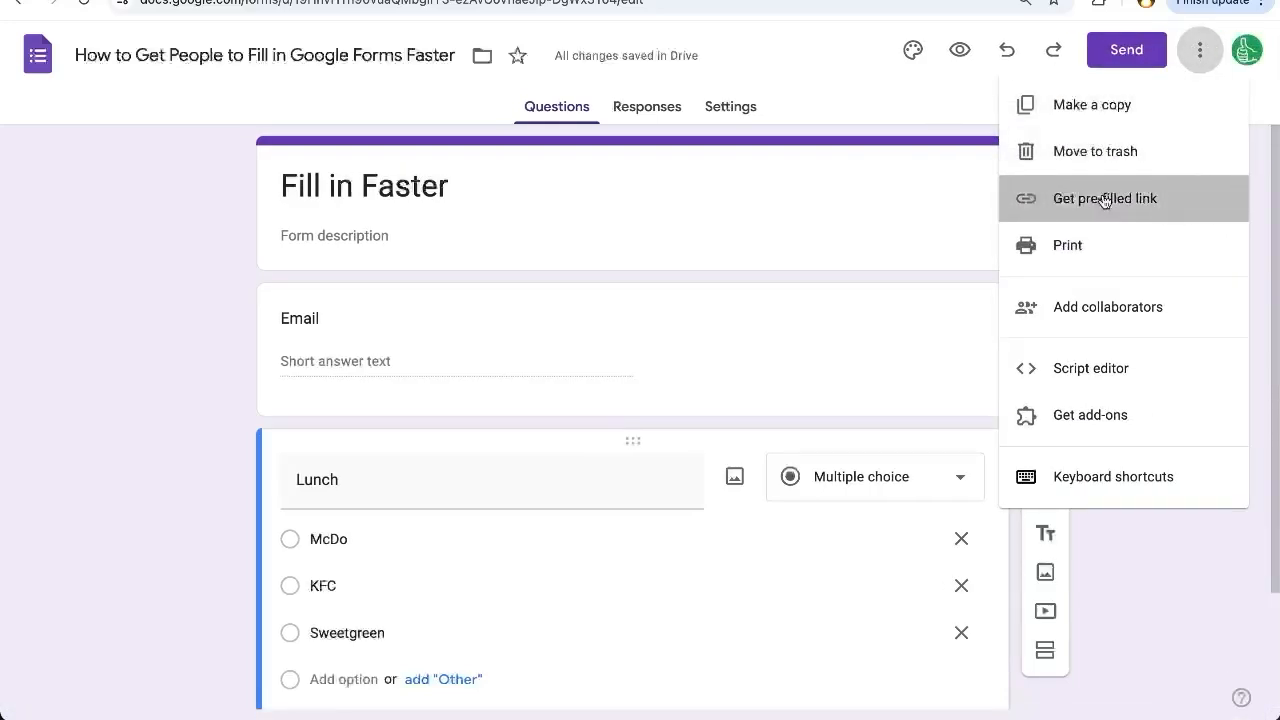
Step: Go to Get pre-filled link and enter the placeholder email 'dummy@' in the Email question
left_click(1104, 198)
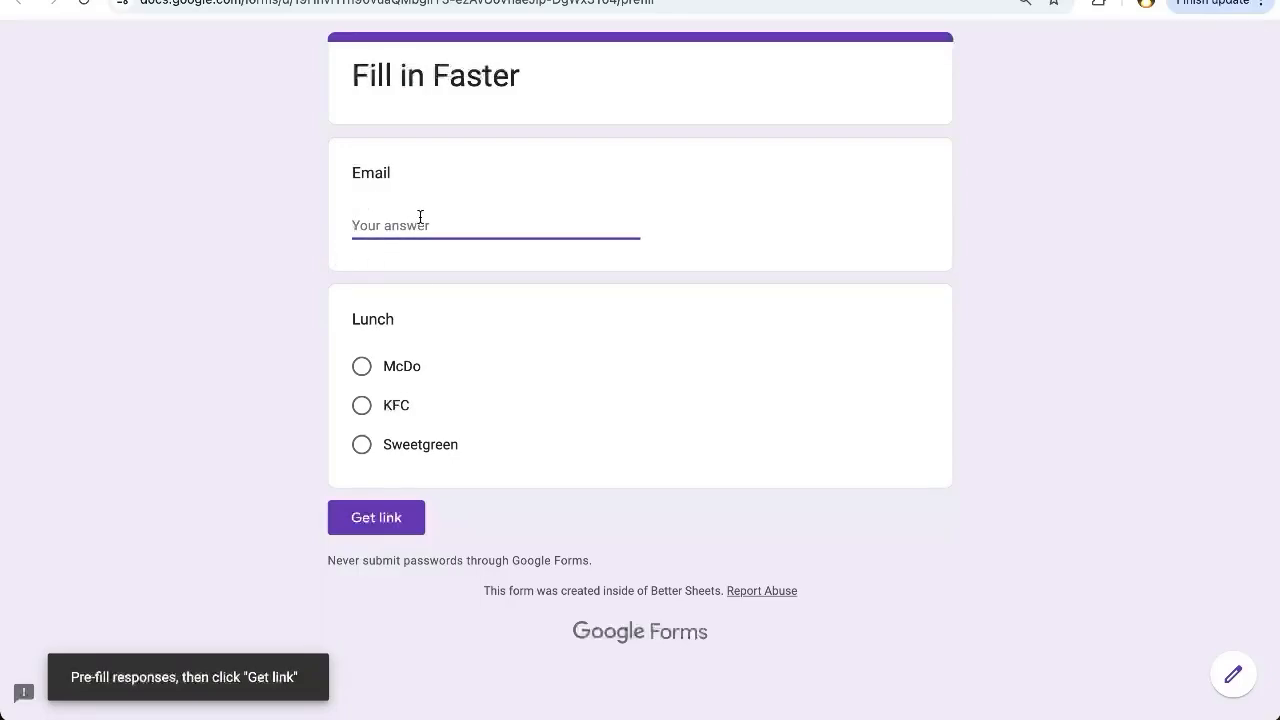
type("dummy@")
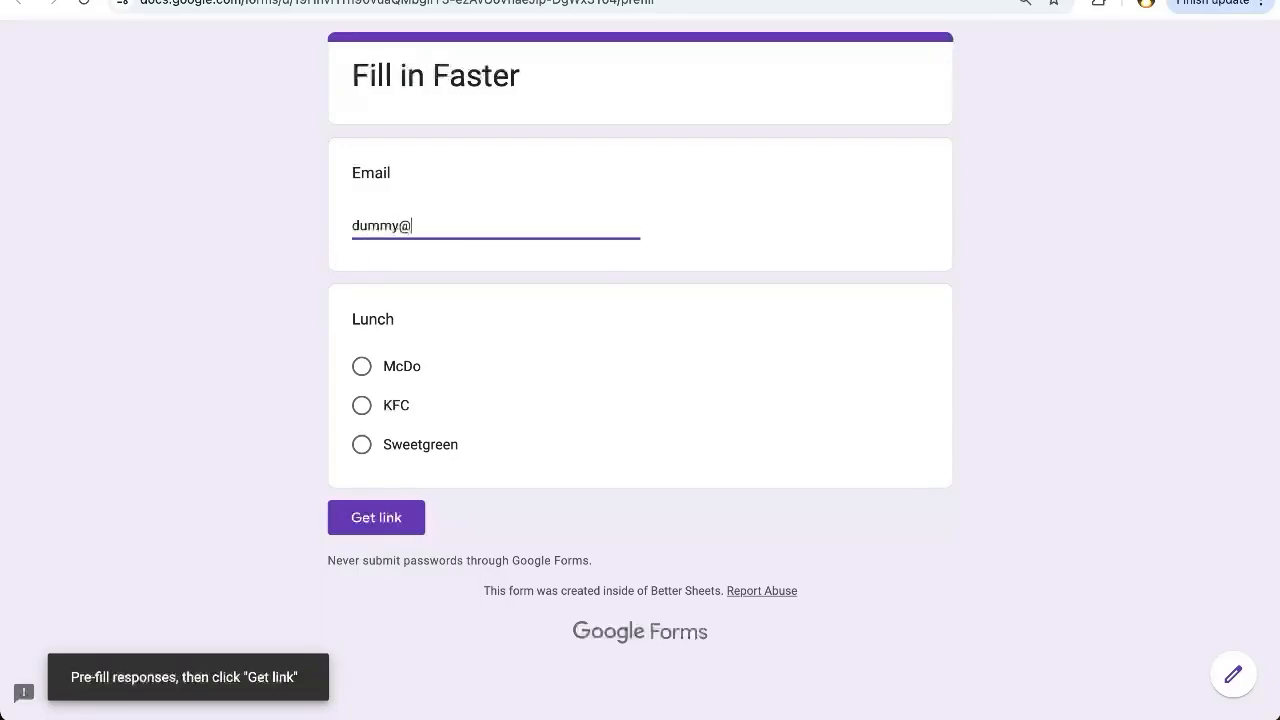
left_click(376, 516)
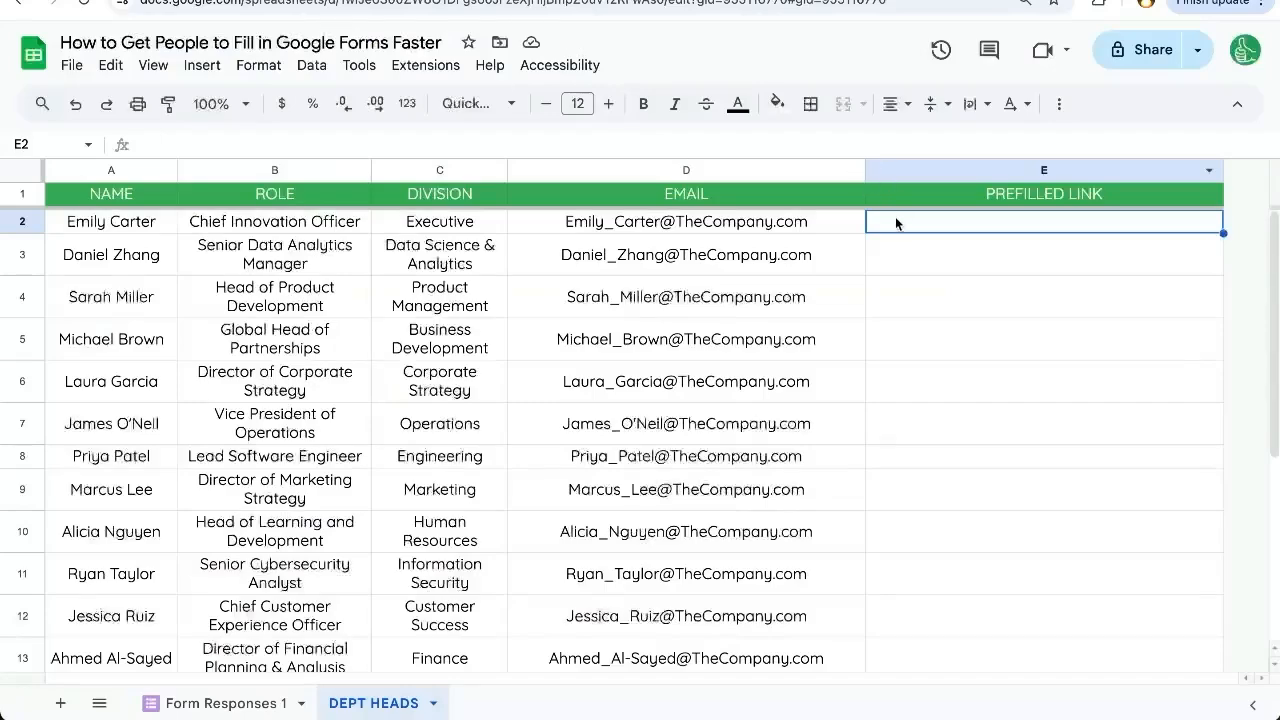
Step: Paste the prefilled form URL into E2 with test email 'entersome' and verify the form's Email field shows it
type("https://docs.google.com/forms/d/e/1FAIpQLSfCTc6jGNGgULNC20VauiMKxMfDU24JM27pMddq33nfRCPzyg/viewform?usp=pp_url&entry.1007283728=dummy@gmail.com")
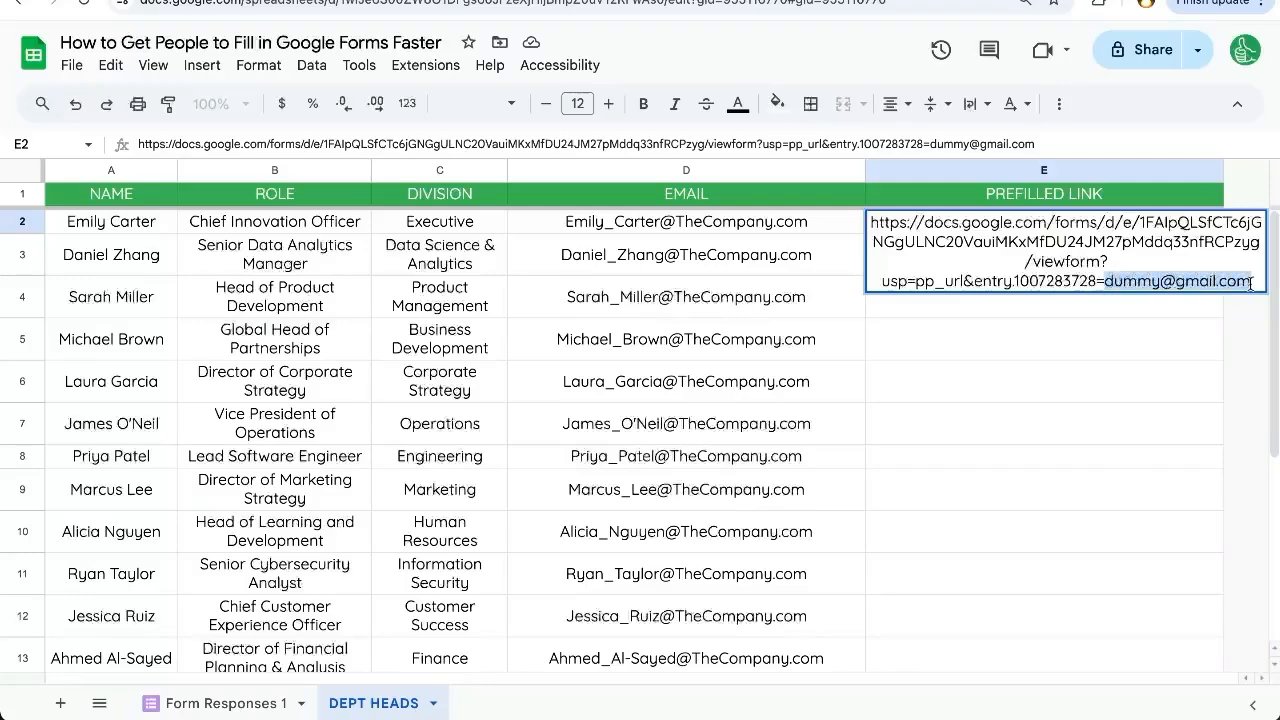
type("entersomething@gmail.com")
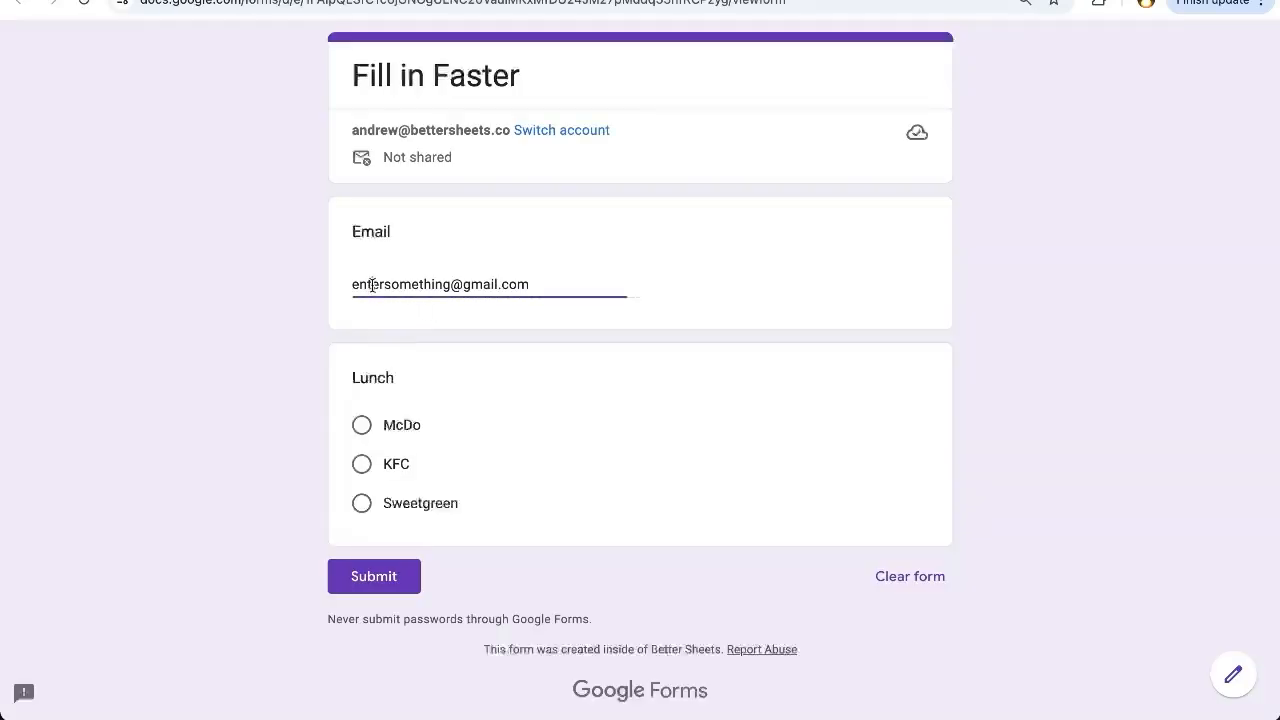
triple_click(440, 284)
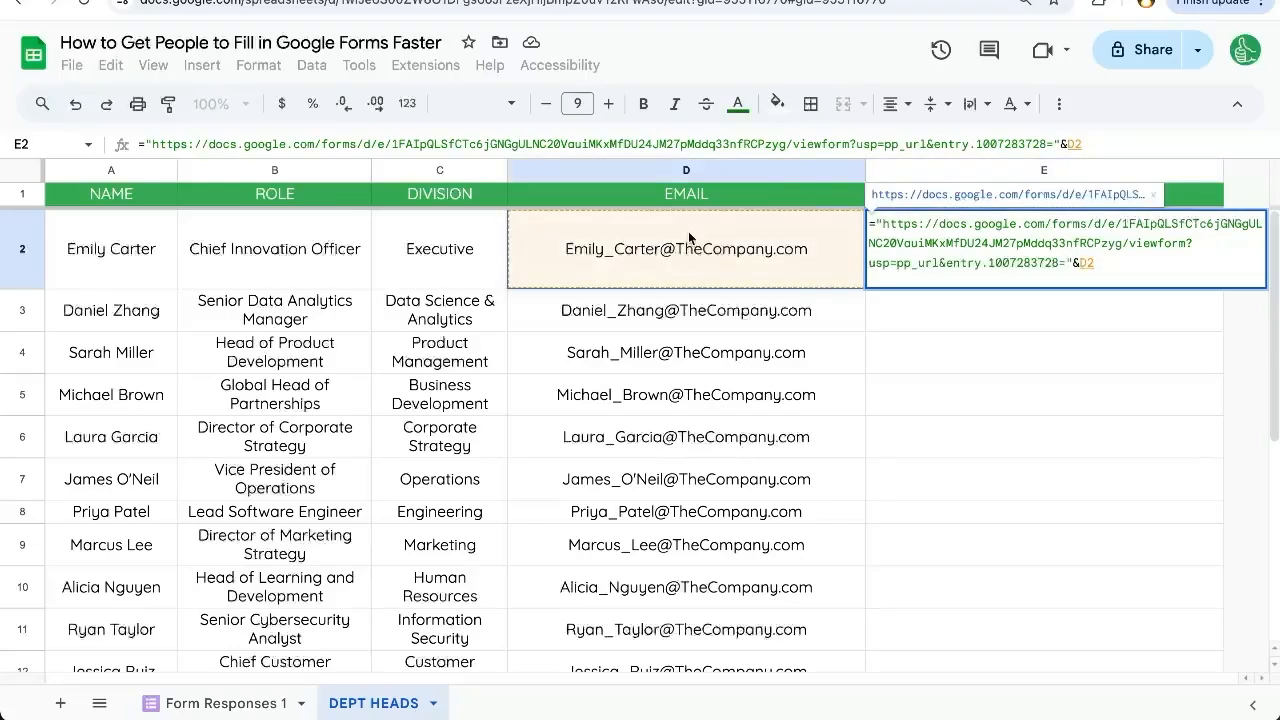
mouse_move(622, 280)
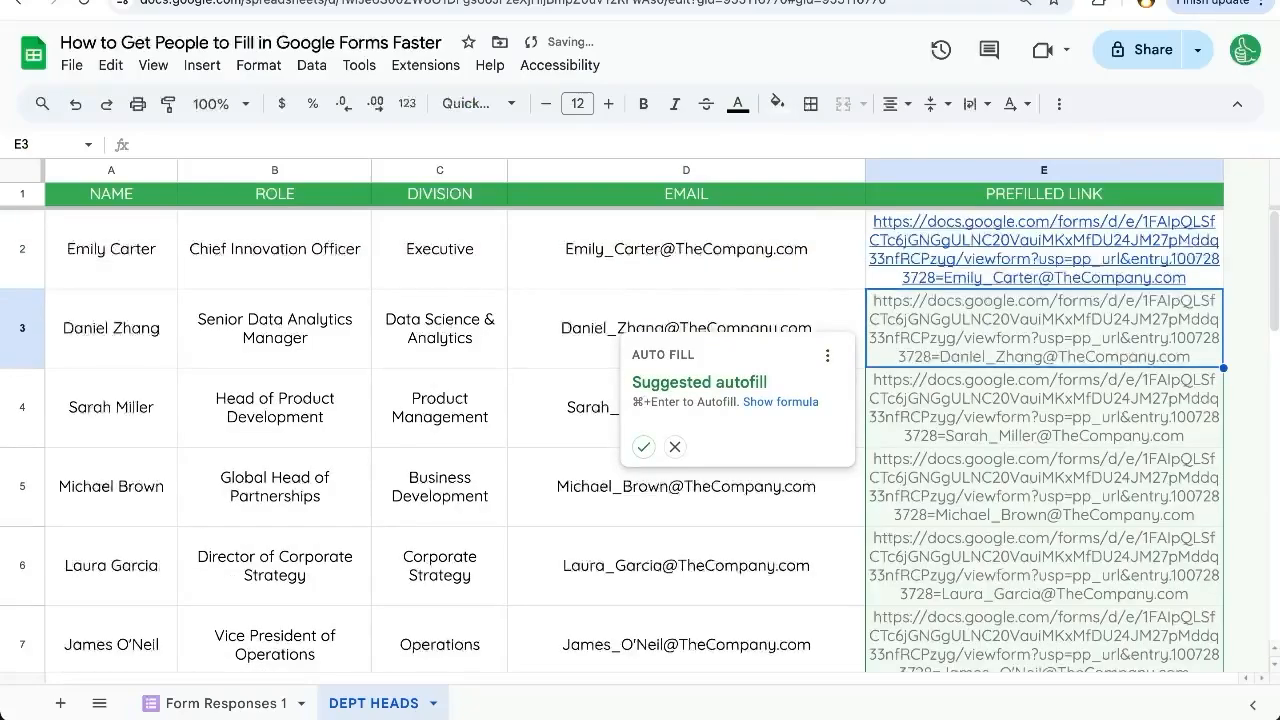
left_click(674, 446)
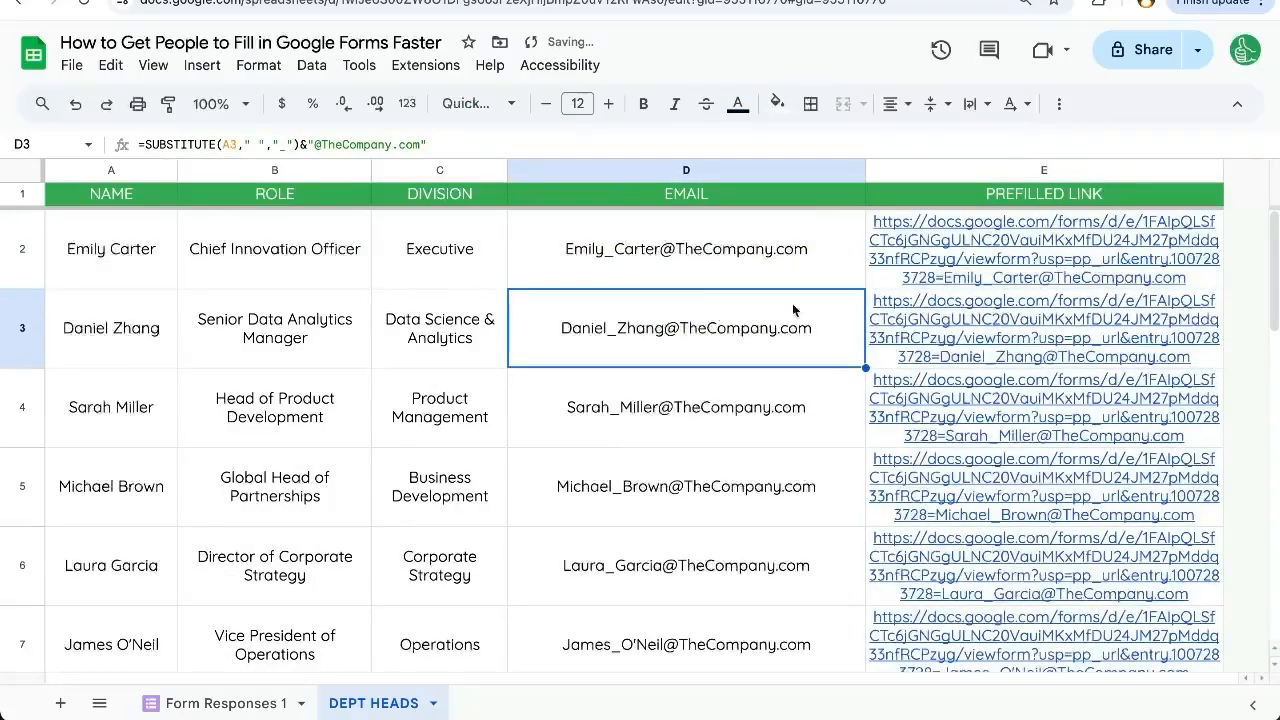
left_click(112, 248)
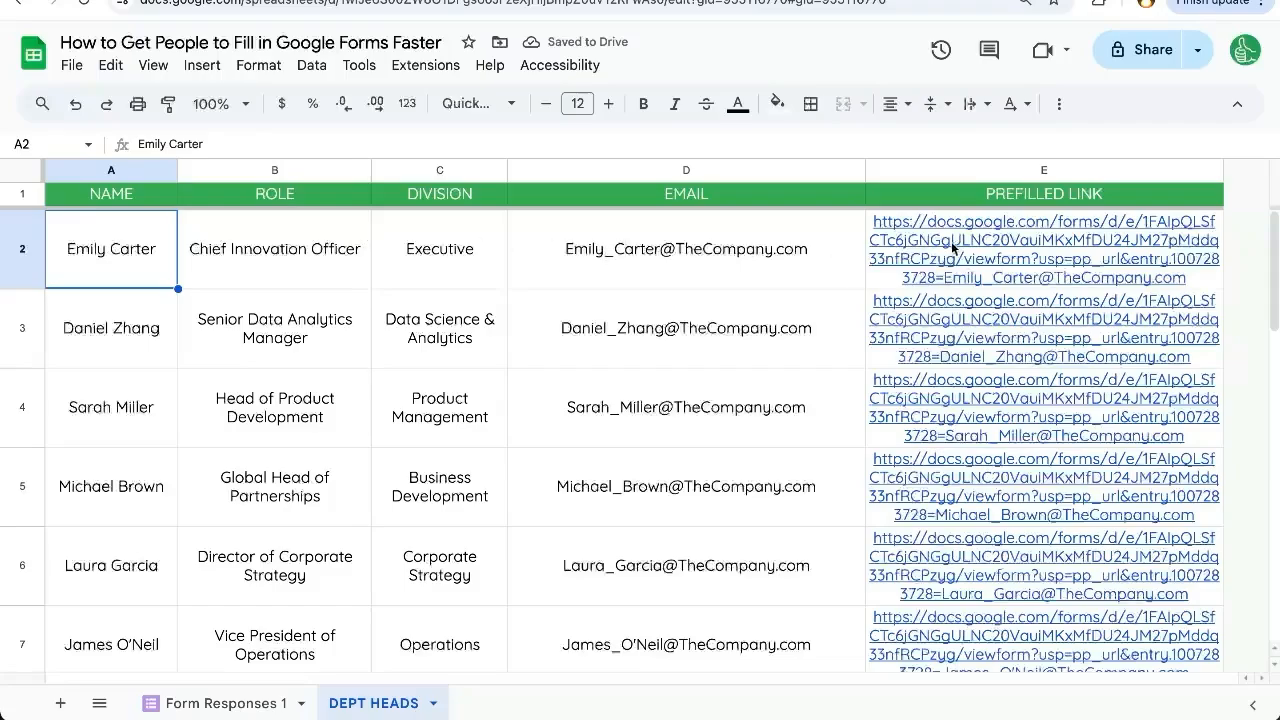
left_click(1044, 248)
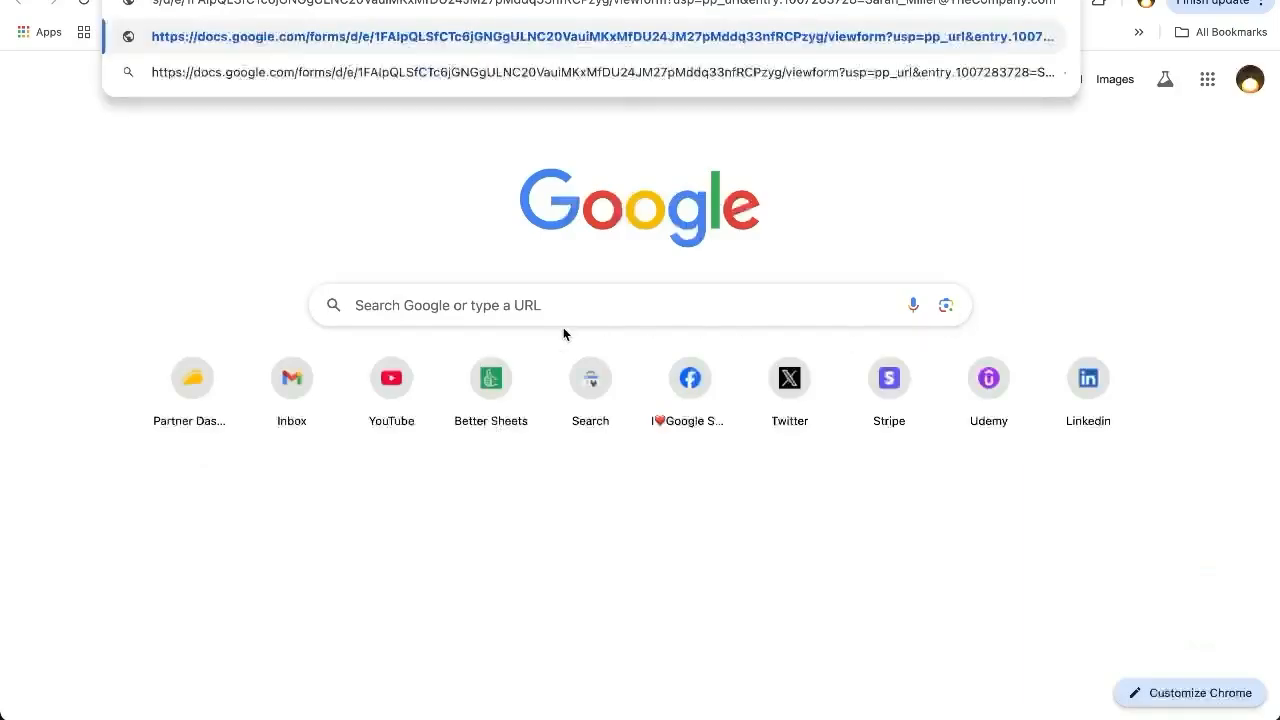
left_click(590, 36)
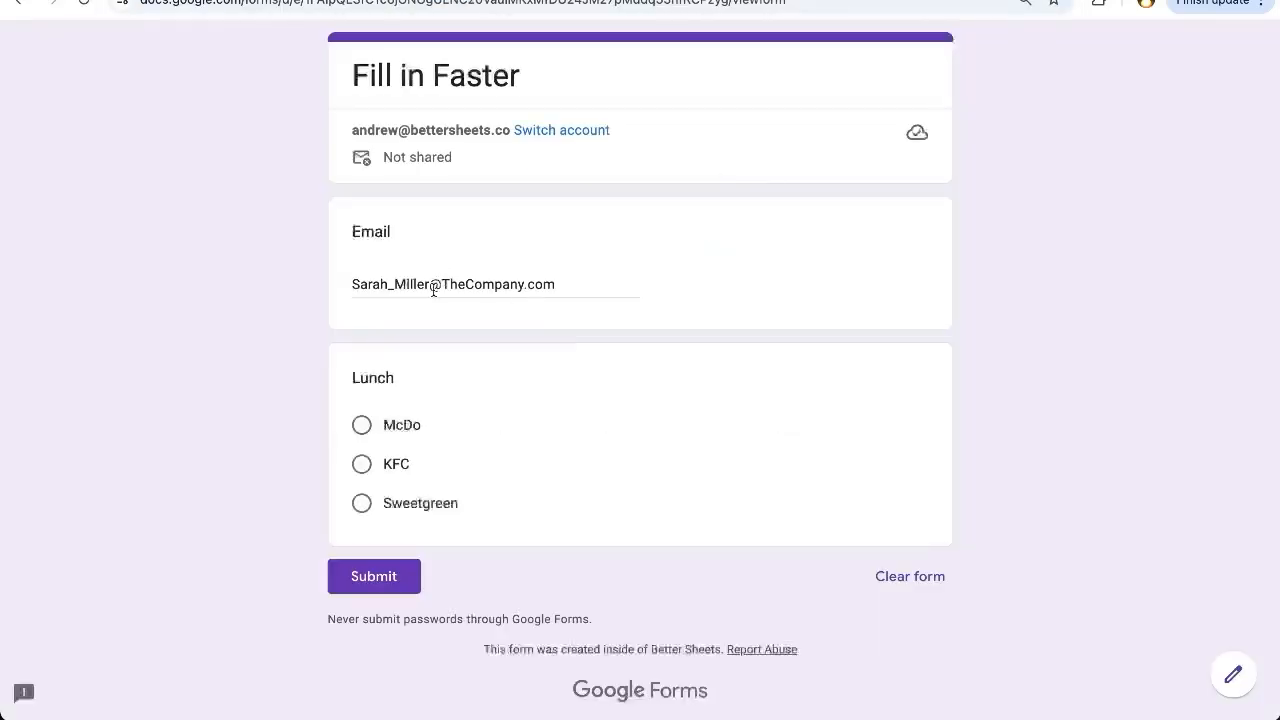
triple_click(452, 284)
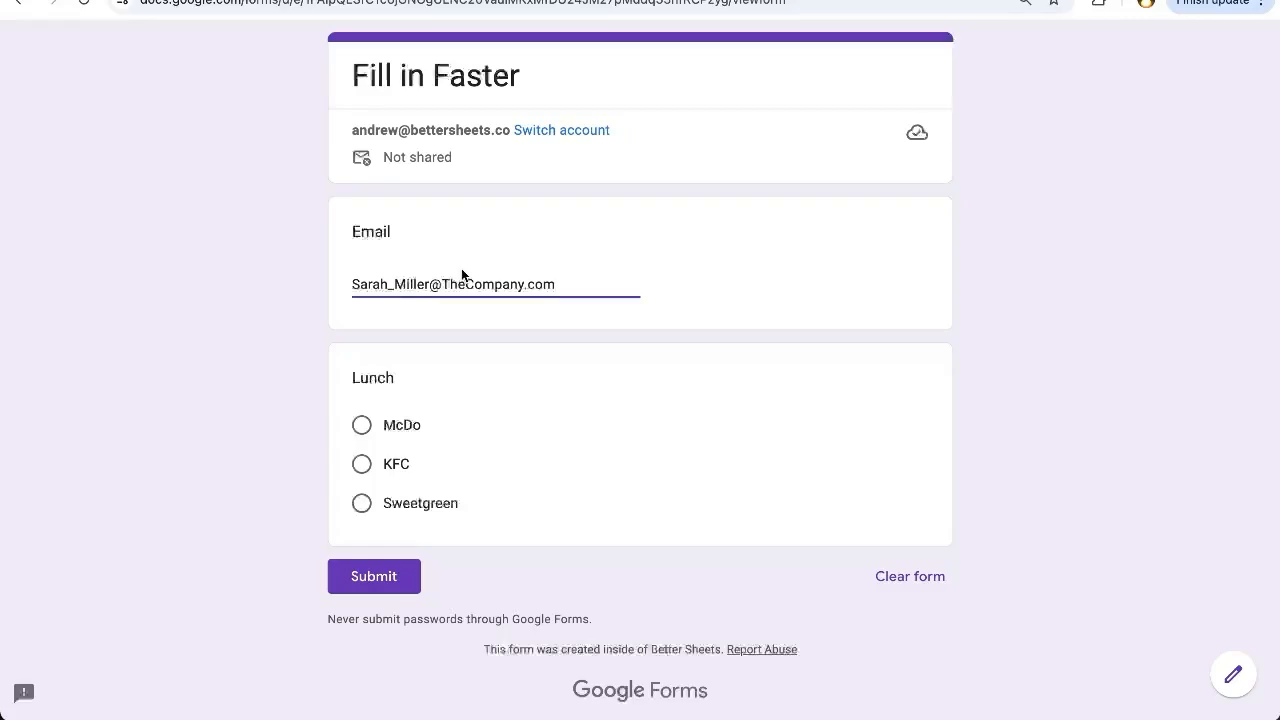
mouse_move(438, 430)
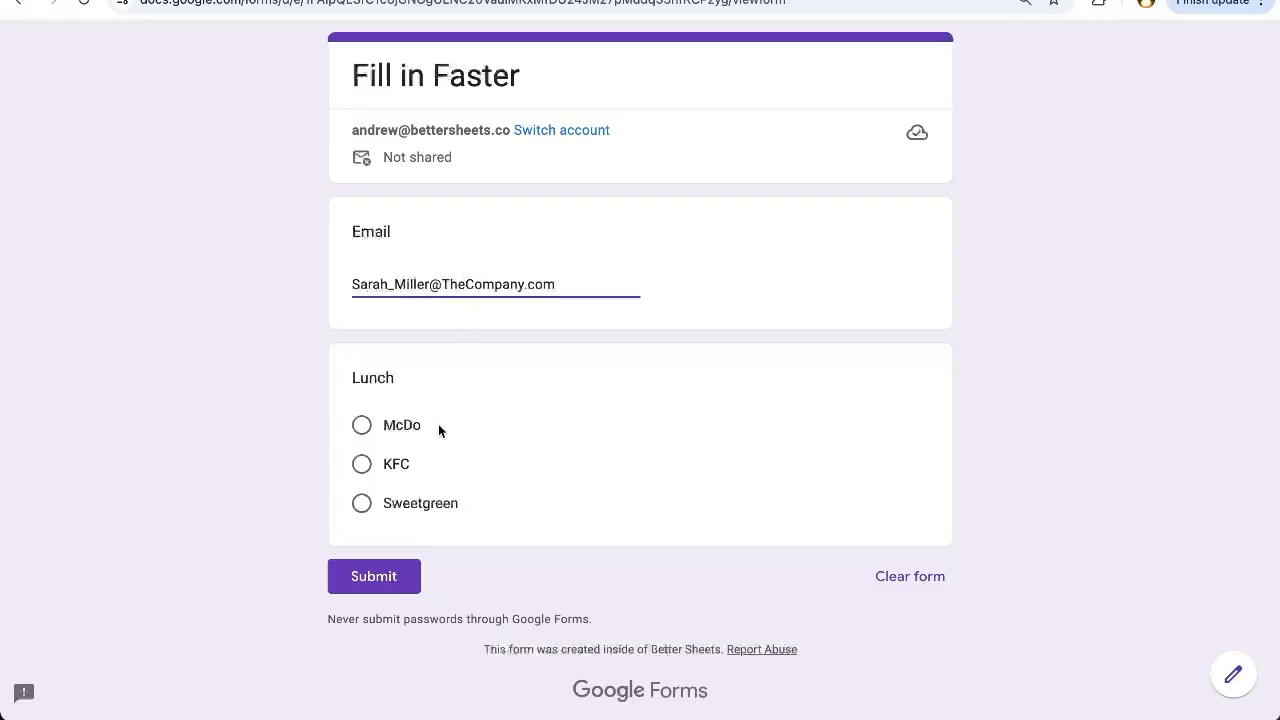
mouse_move(488, 368)
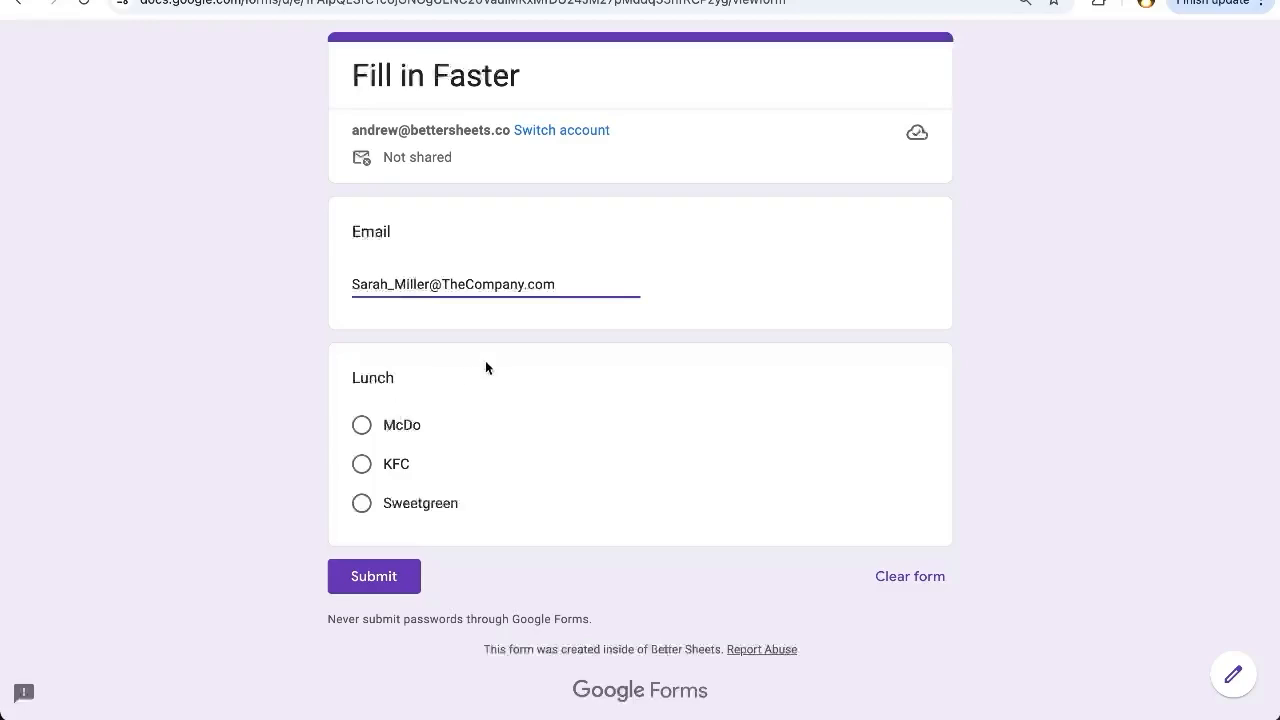
left_click(496, 284)
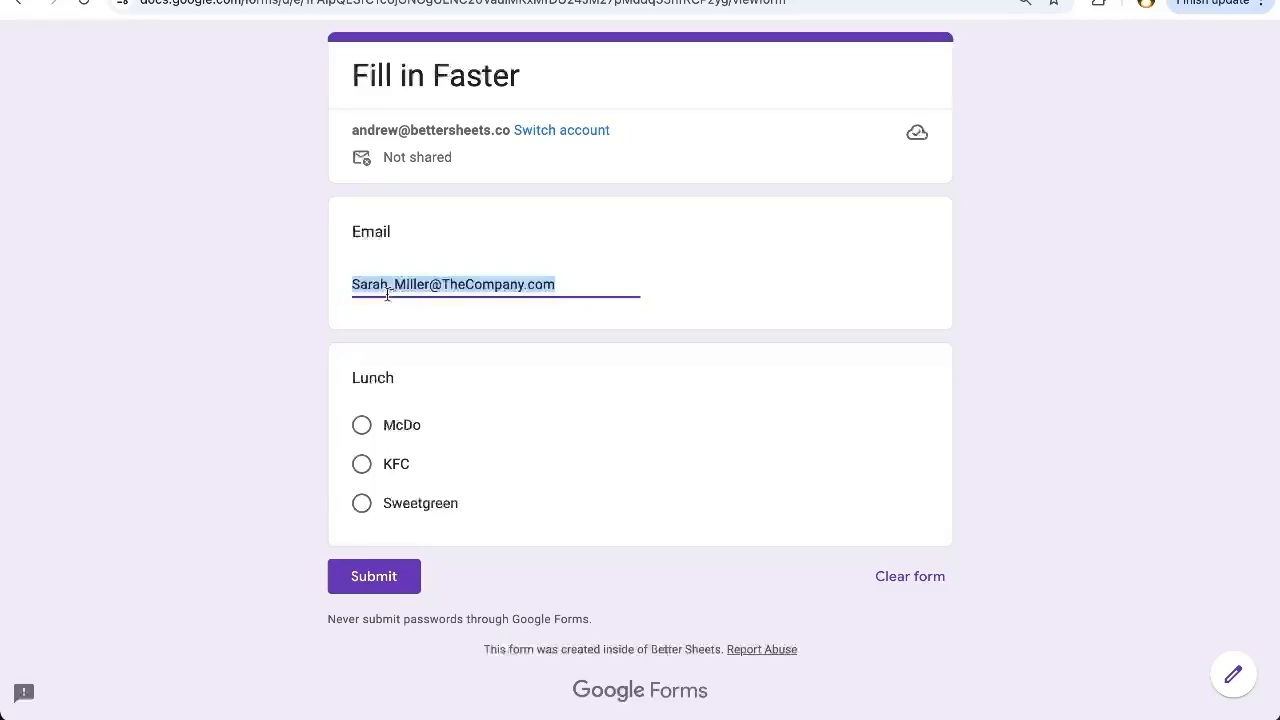
left_click(264, 276)
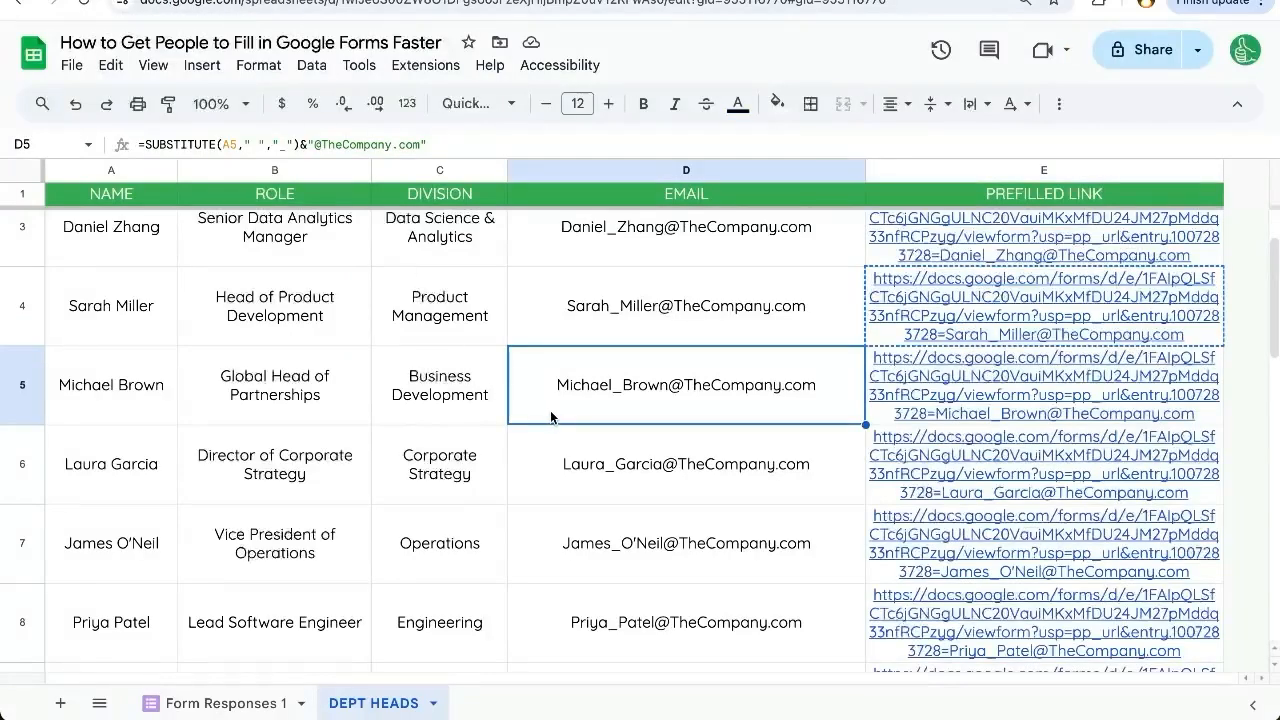
mouse_move(692, 414)
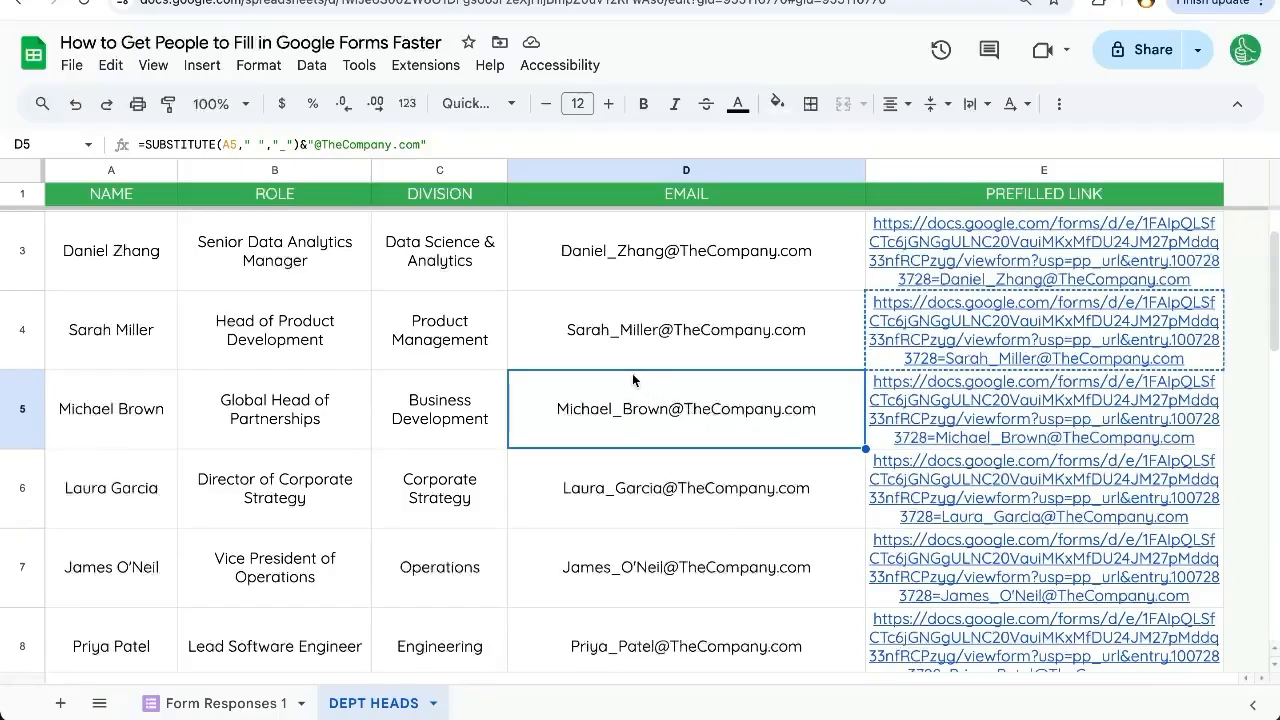
mouse_move(456, 392)
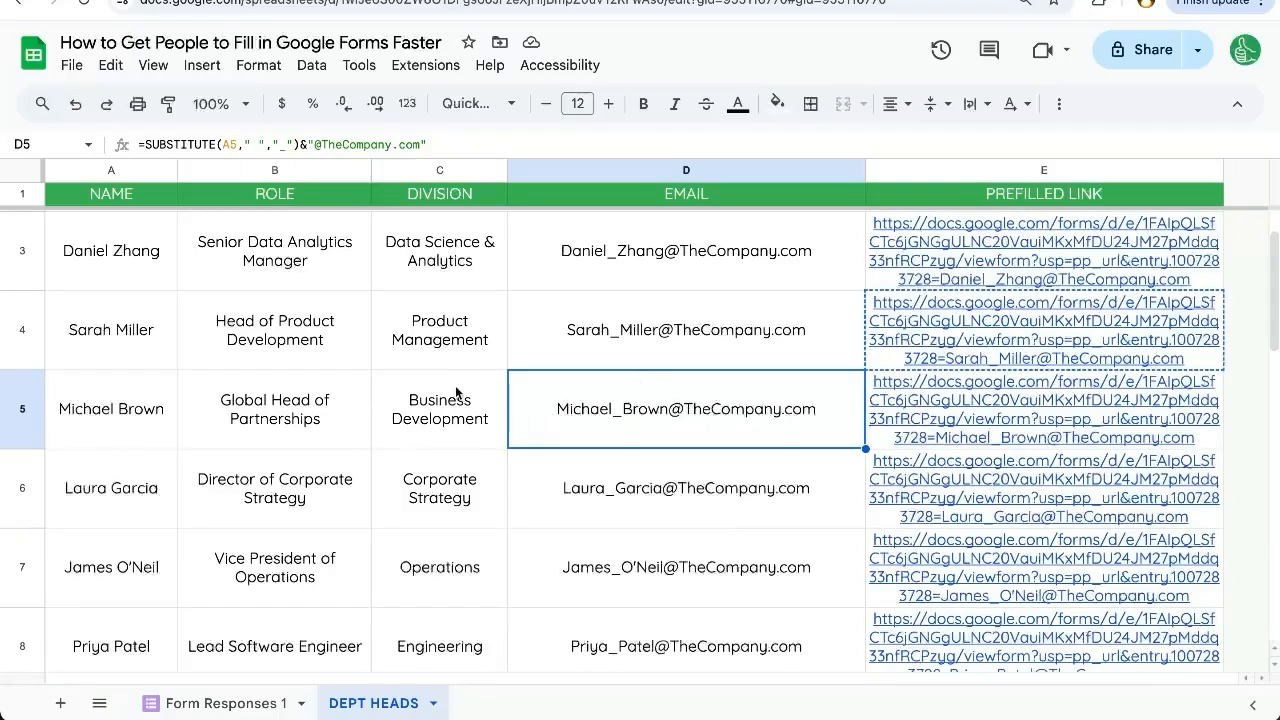